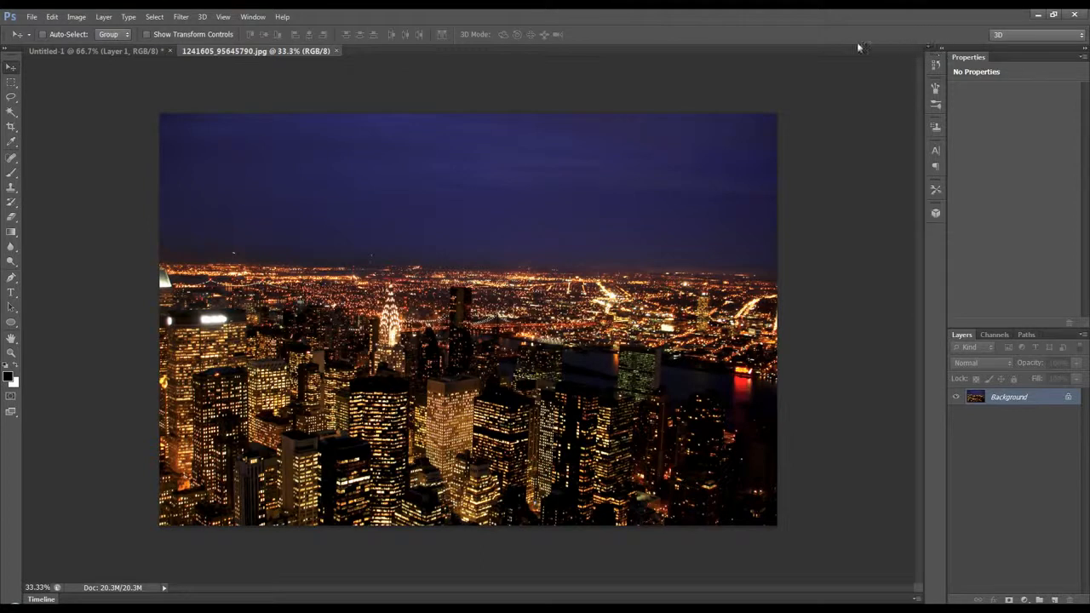
pyautogui.moveTo(878, 307)
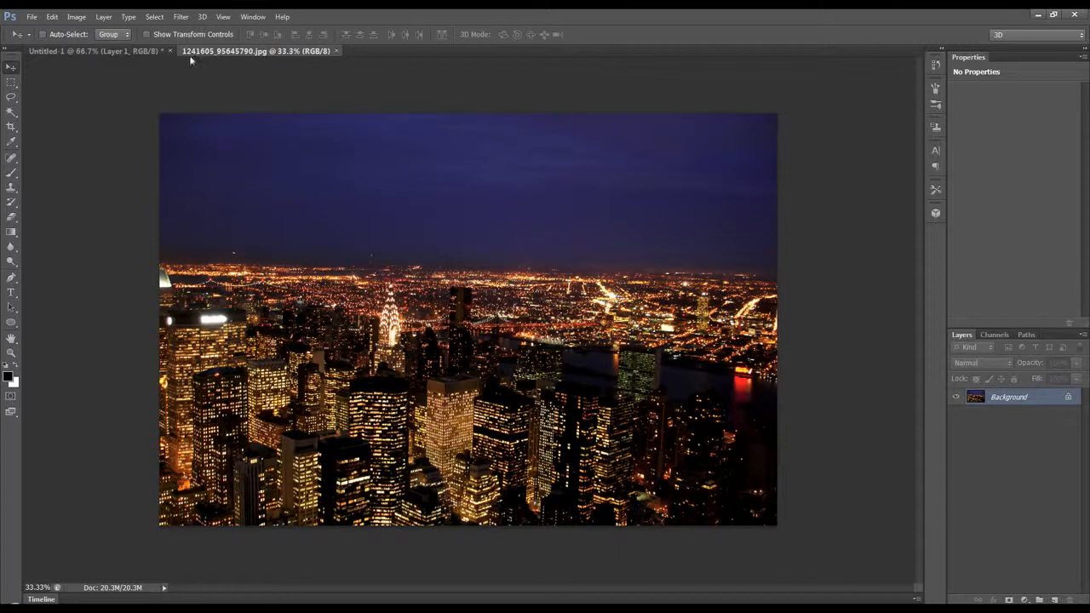
# Make the night city photo a 3D postcard and orbit it to an angle over the grid.
pyautogui.click(201, 17)
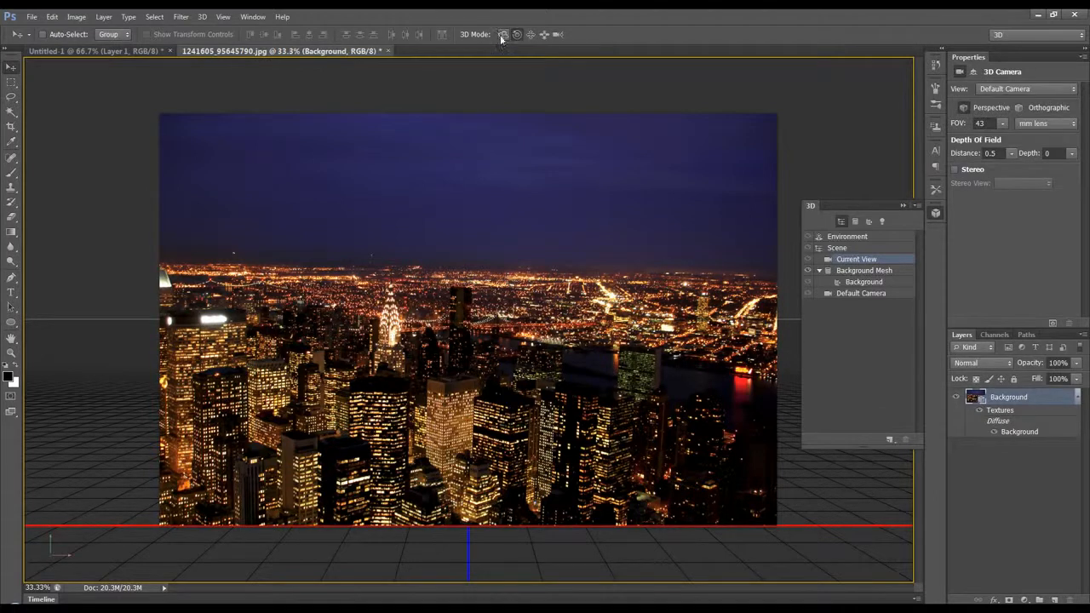
pyautogui.click(502, 34)
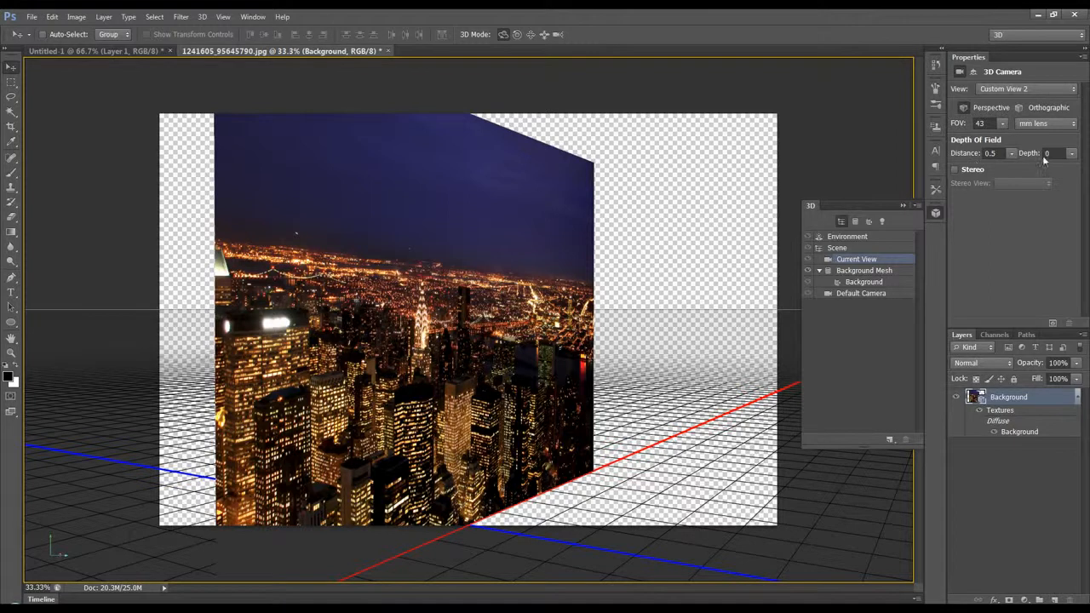
# Raise the 3D camera's depth-of-field blur so the postcard's buildings go softly out of focus.
pyautogui.click(1056, 154)
pyautogui.write('1')
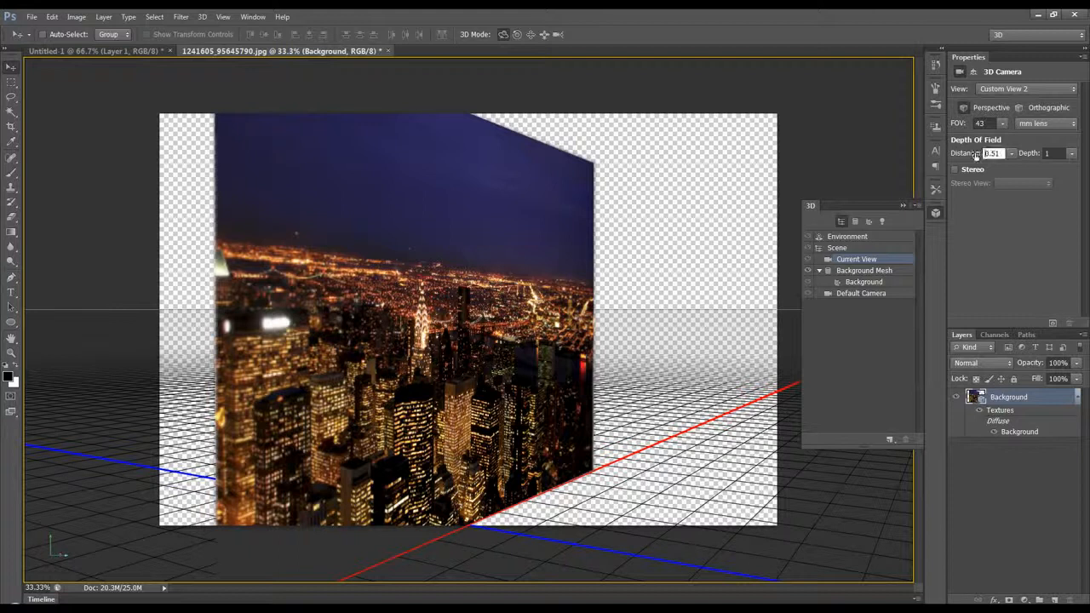
pyautogui.moveTo(991, 153); pyautogui.dragTo(1002, 145)
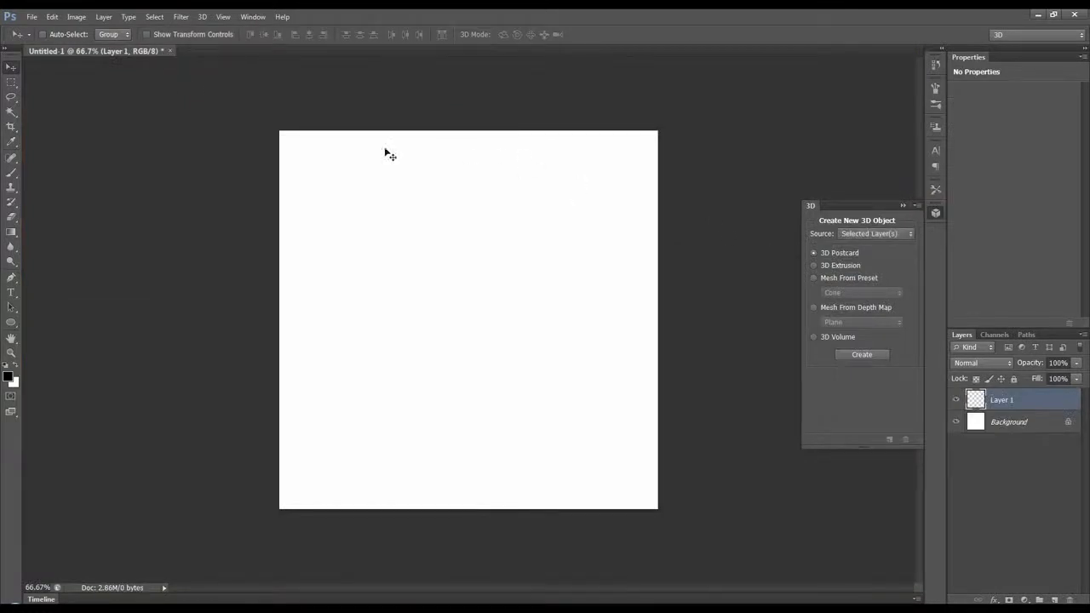
pyautogui.moveTo(672, 171)
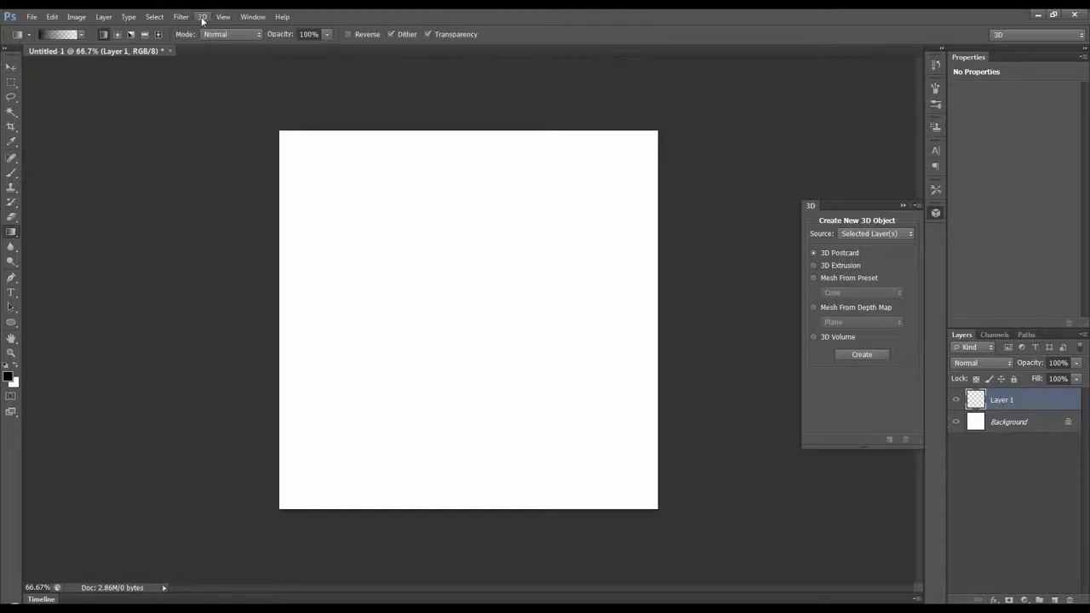
# Show the 3D menu commands over the blank Untitled-1 document.
pyautogui.click(201, 17)
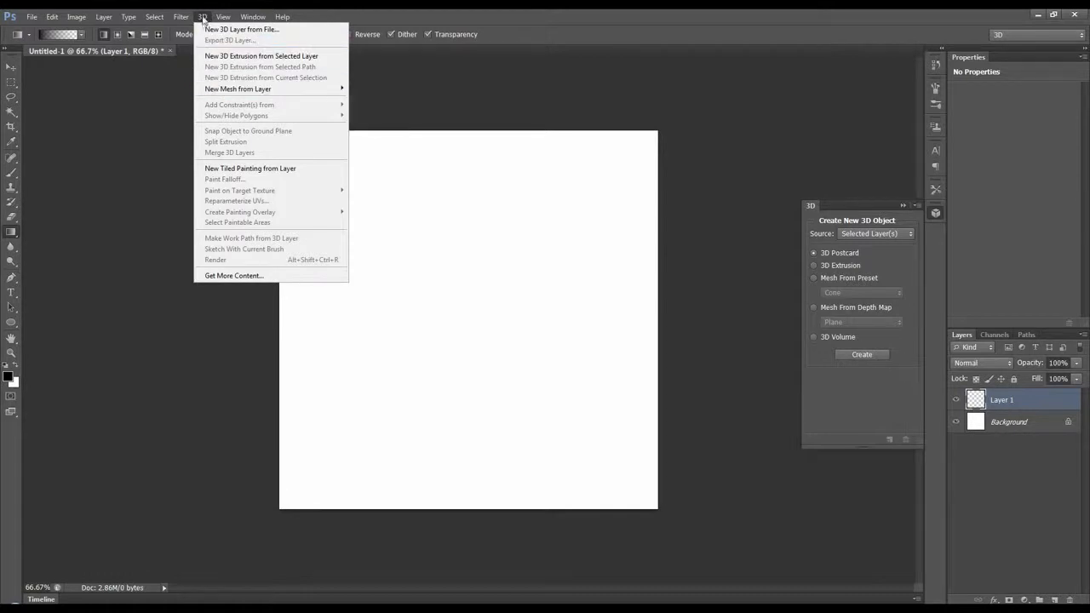
pyautogui.moveTo(265, 78)
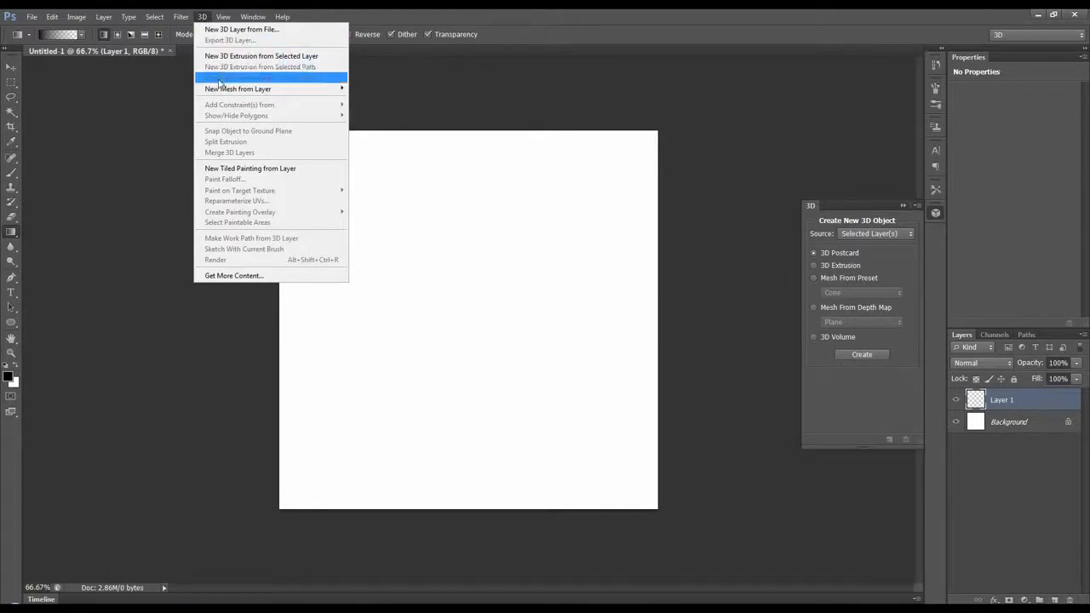
pyautogui.moveTo(238, 88)
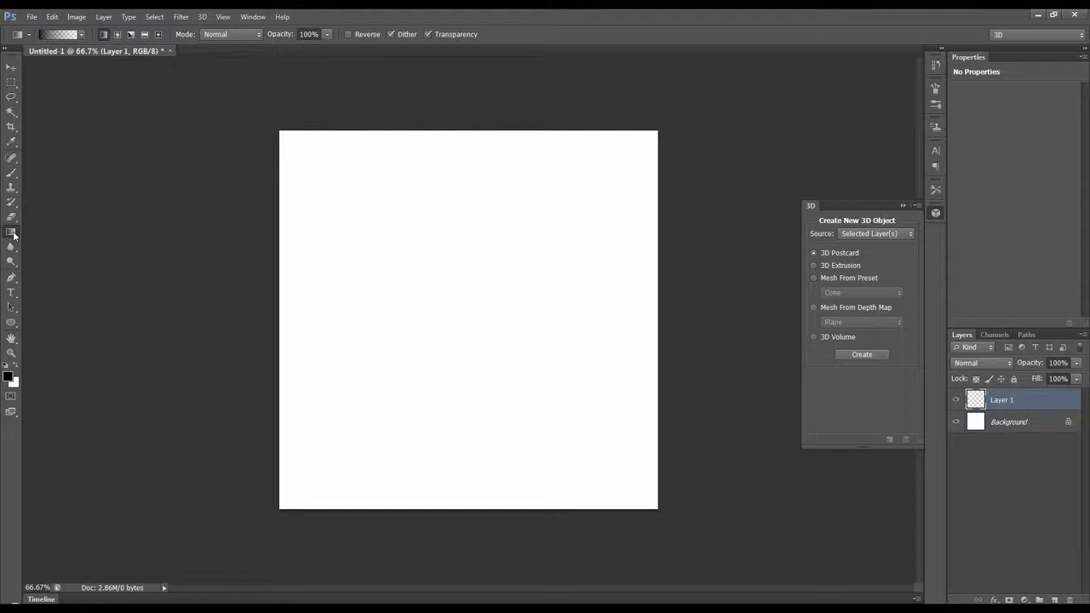
pyautogui.moveTo(384, 170)
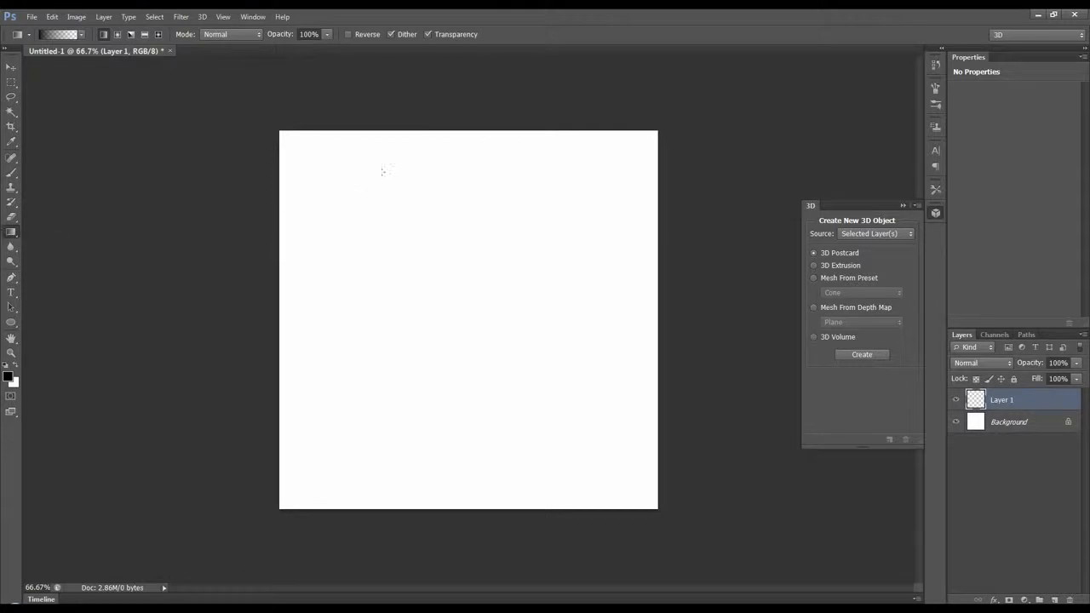
pyautogui.moveTo(412, 137)
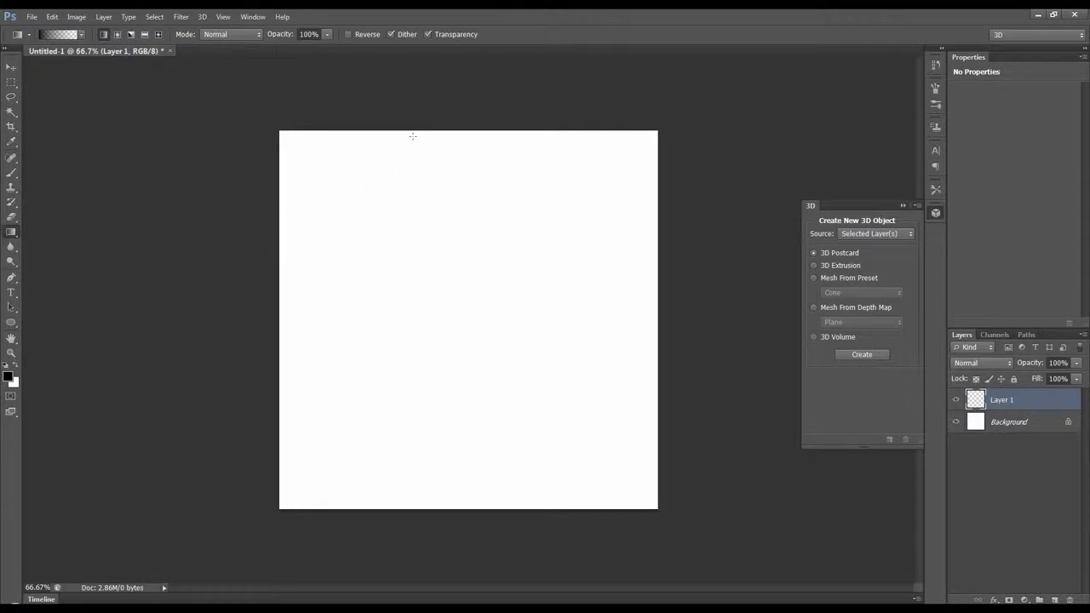
pyautogui.moveTo(170, 211)
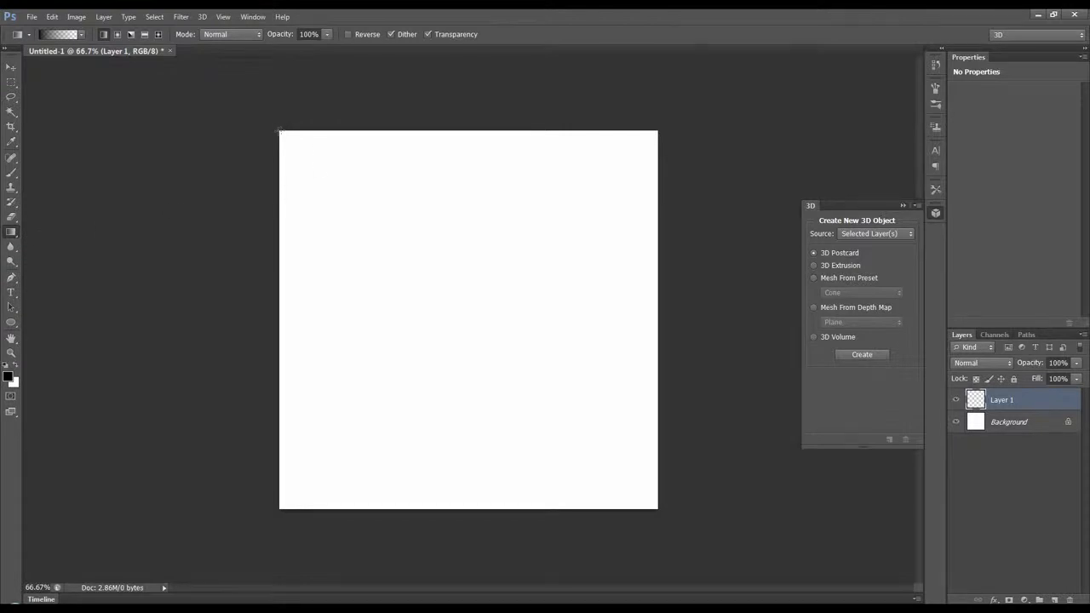
pyautogui.moveTo(533, 124)
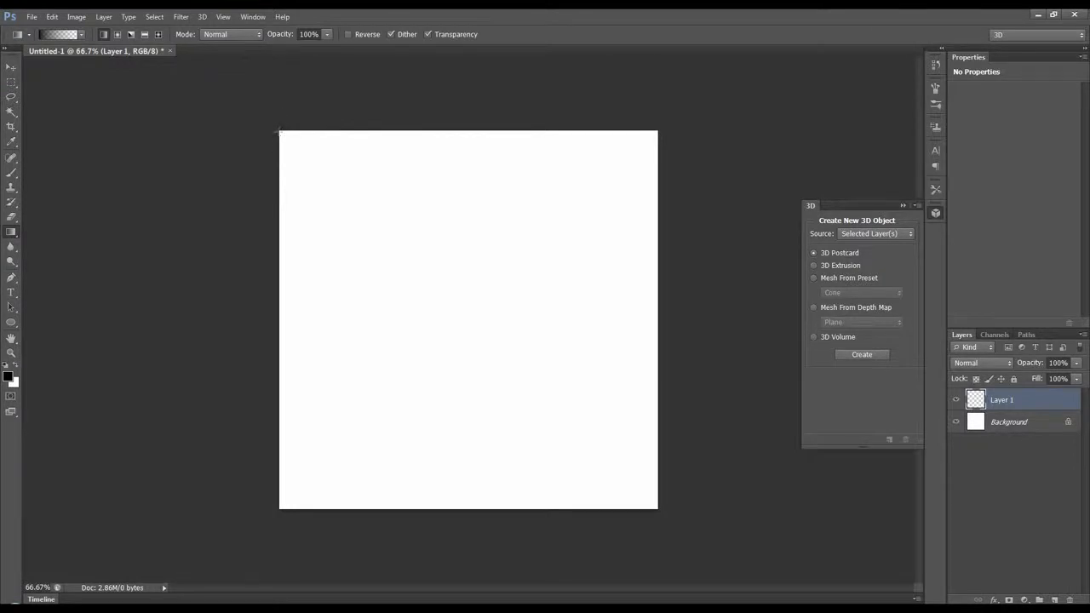
pyautogui.moveTo(660, 130)
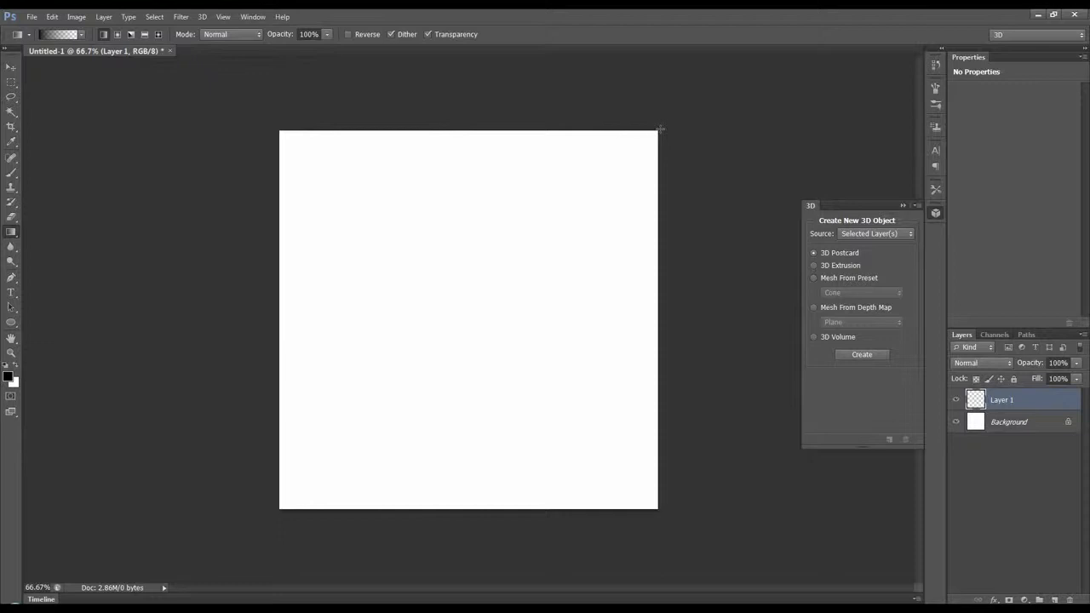
pyautogui.moveTo(560, 155)
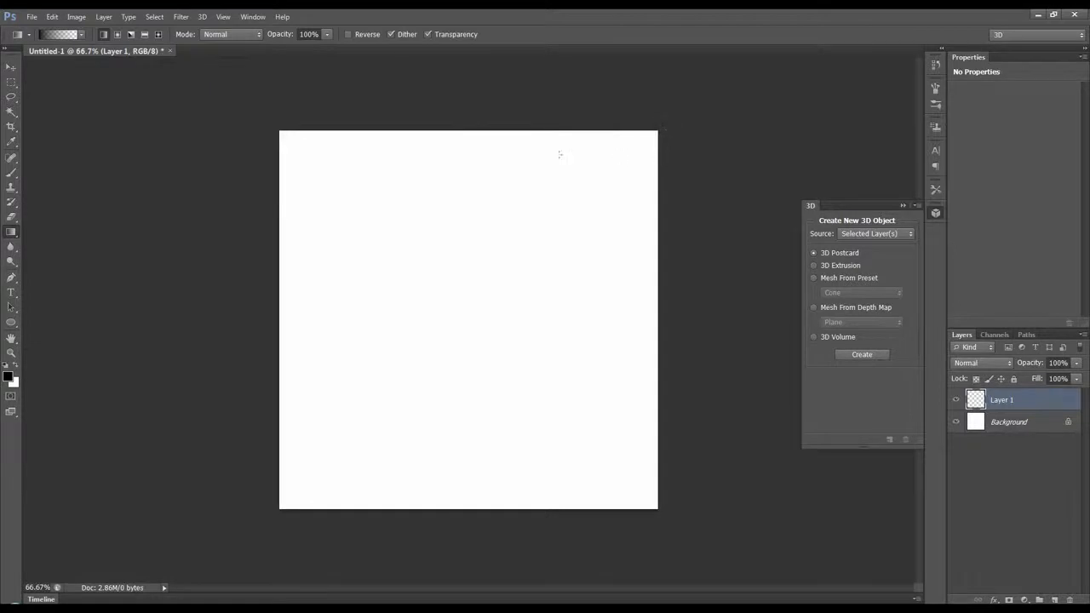
pyautogui.moveTo(469, 140)
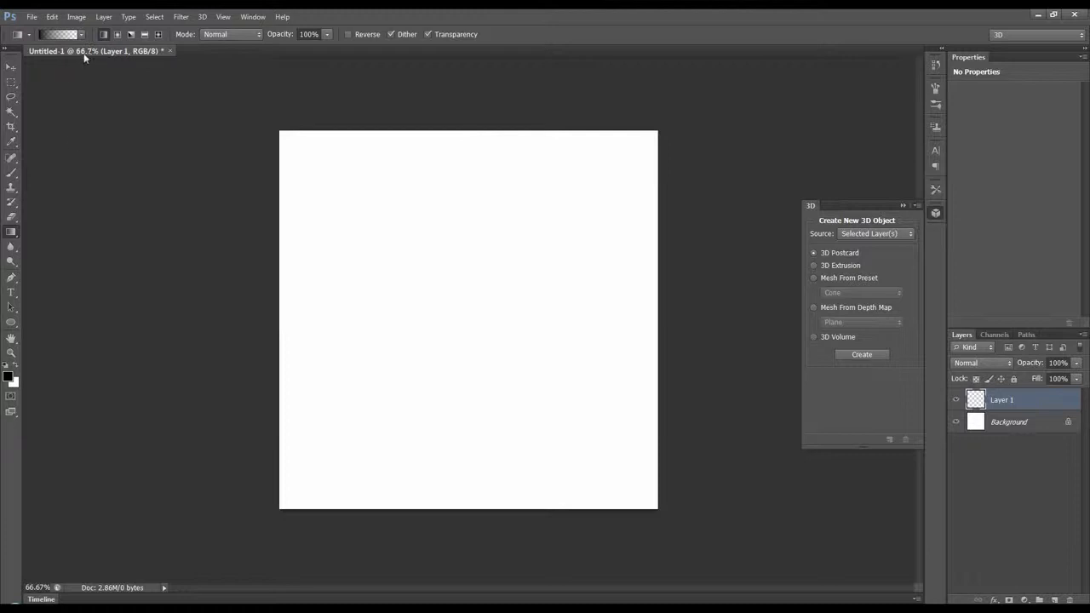
# Build a black-white-black gradient and fill Layer 1 with it, then list the depth-map mesh shapes.
pyautogui.click(81, 34)
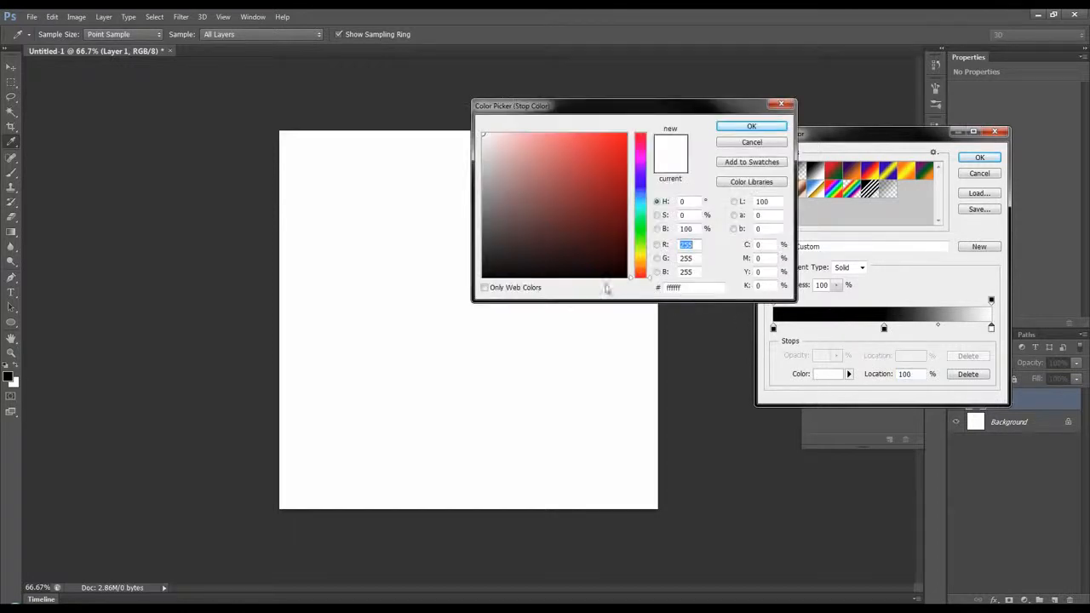
pyautogui.click(751, 143)
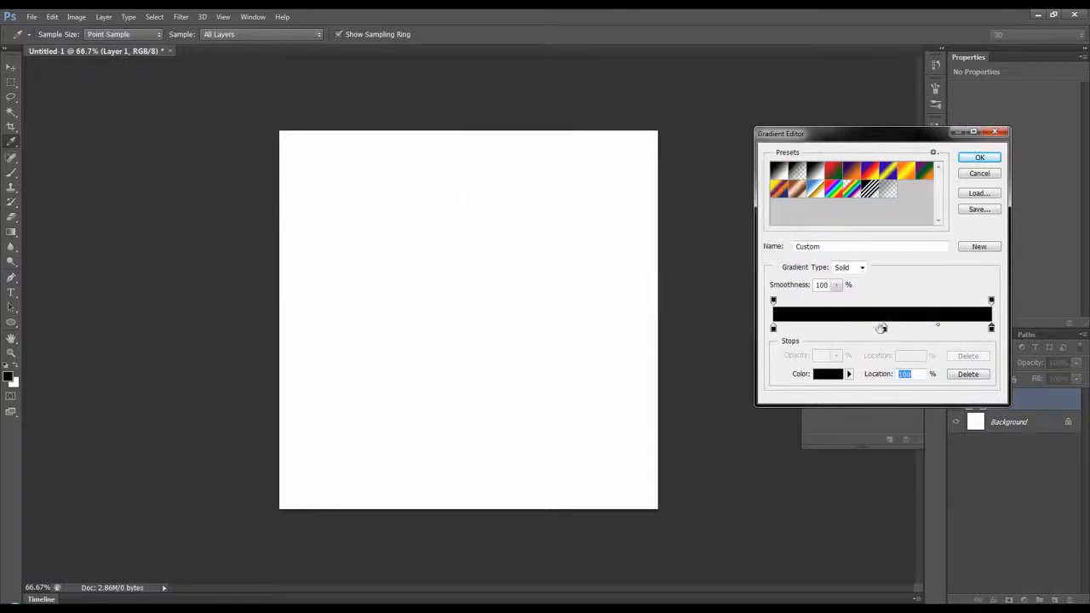
pyautogui.click(828, 375)
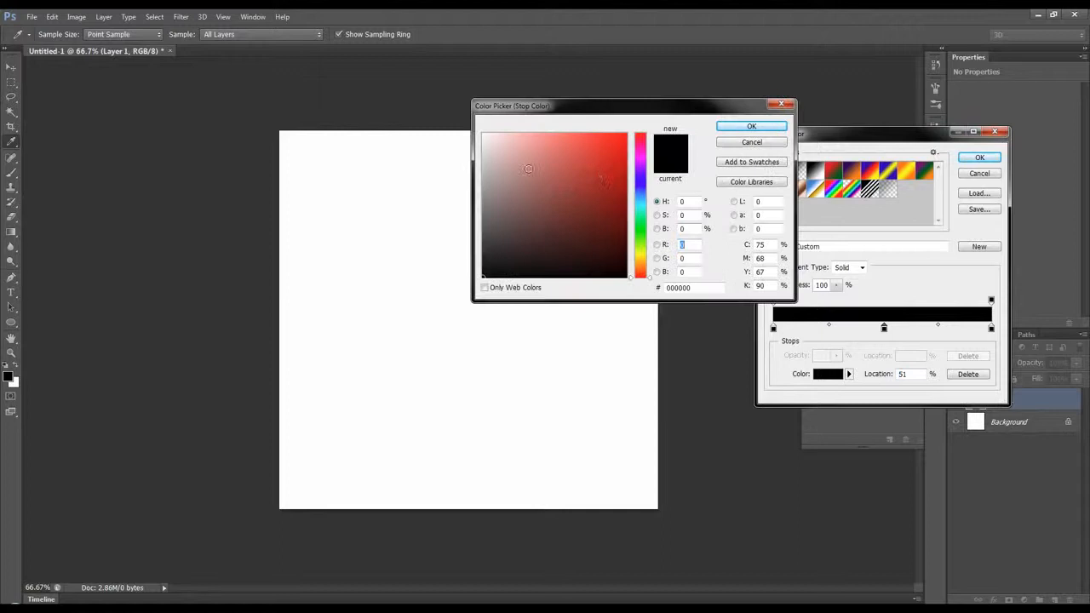
pyautogui.click(751, 126)
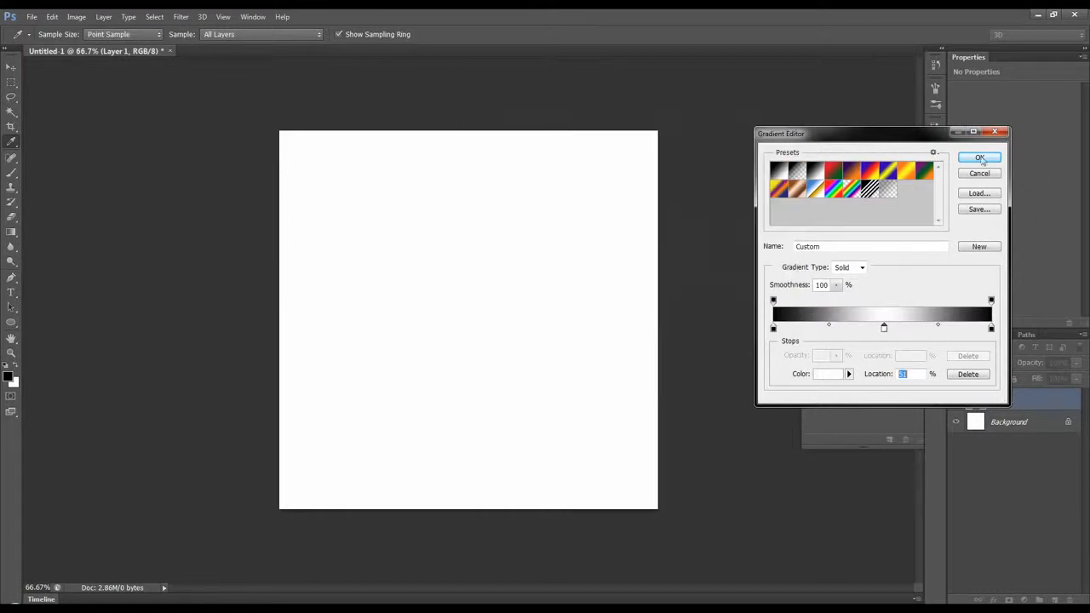
pyautogui.click(979, 158)
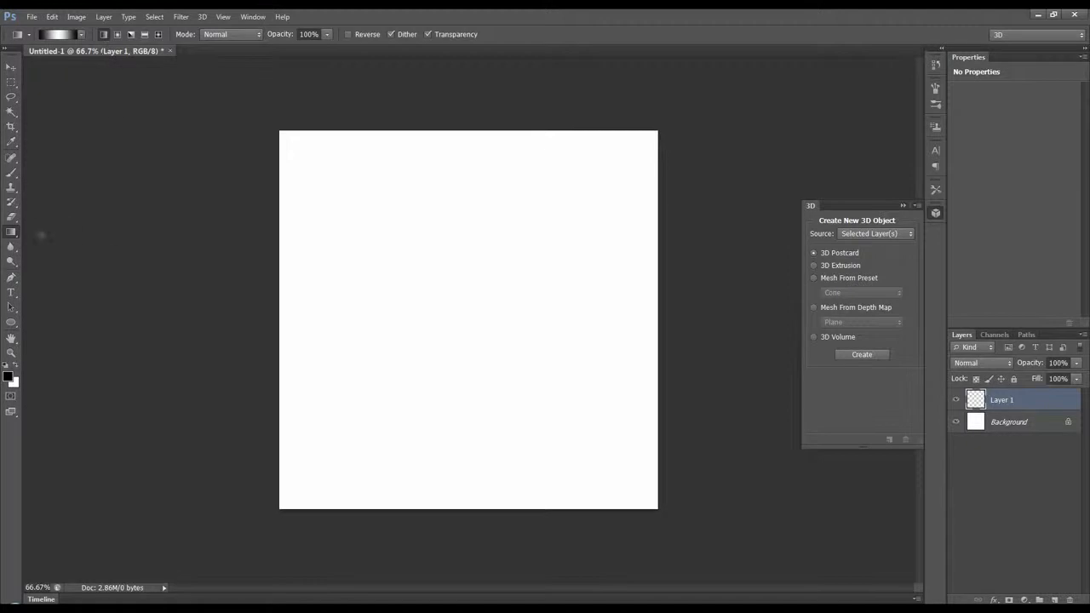
pyautogui.moveTo(463, 152); pyautogui.dragTo(463, 389)
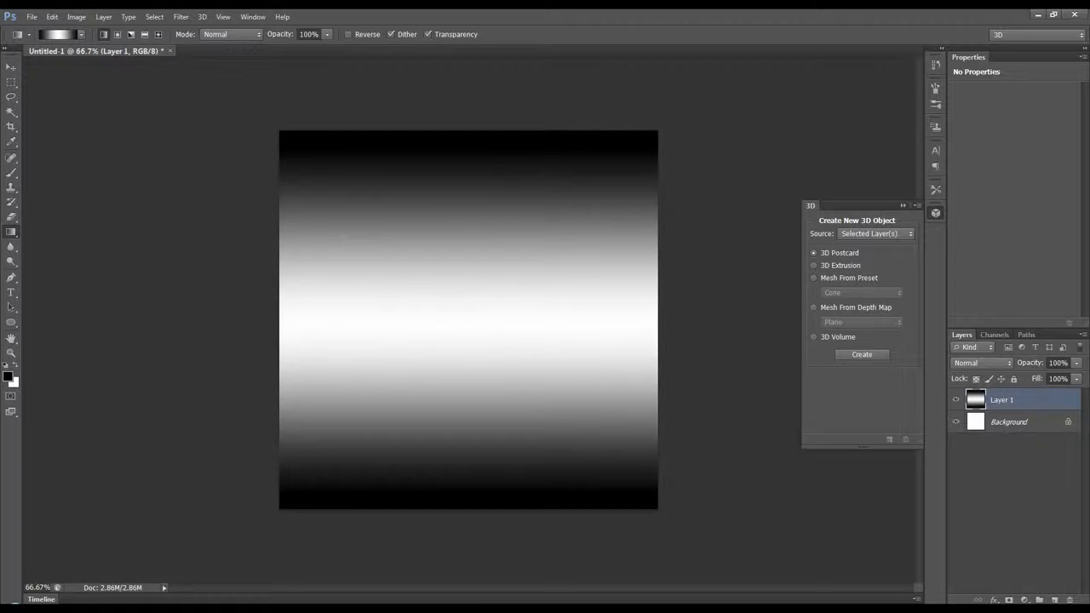
pyautogui.click(201, 17)
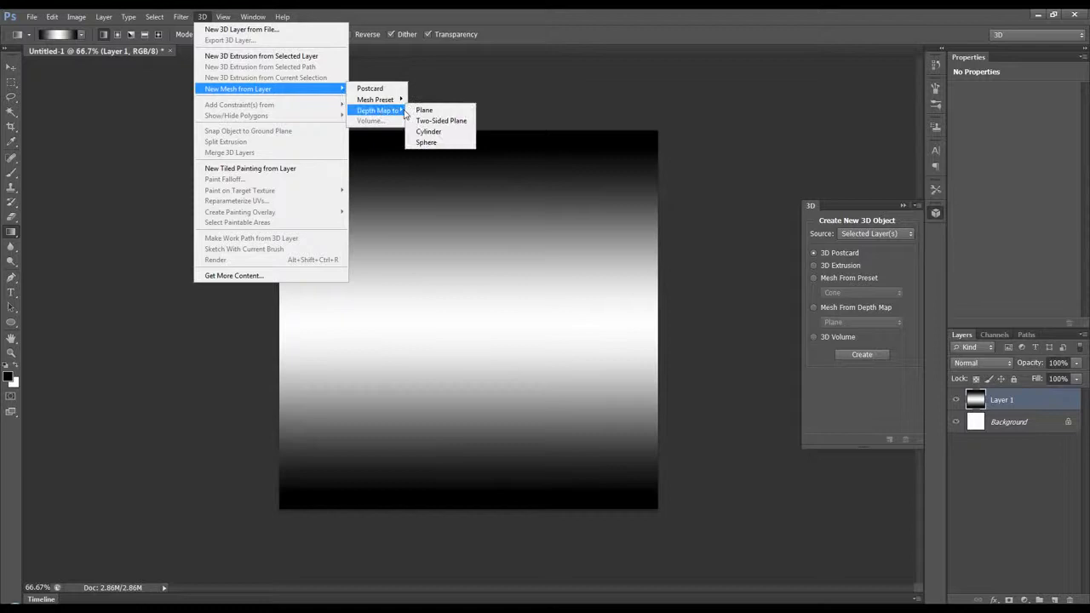
# Convert the gradient into a depth-map Plane ribbon, then undo back to the flat gradient.
pyautogui.click(424, 109)
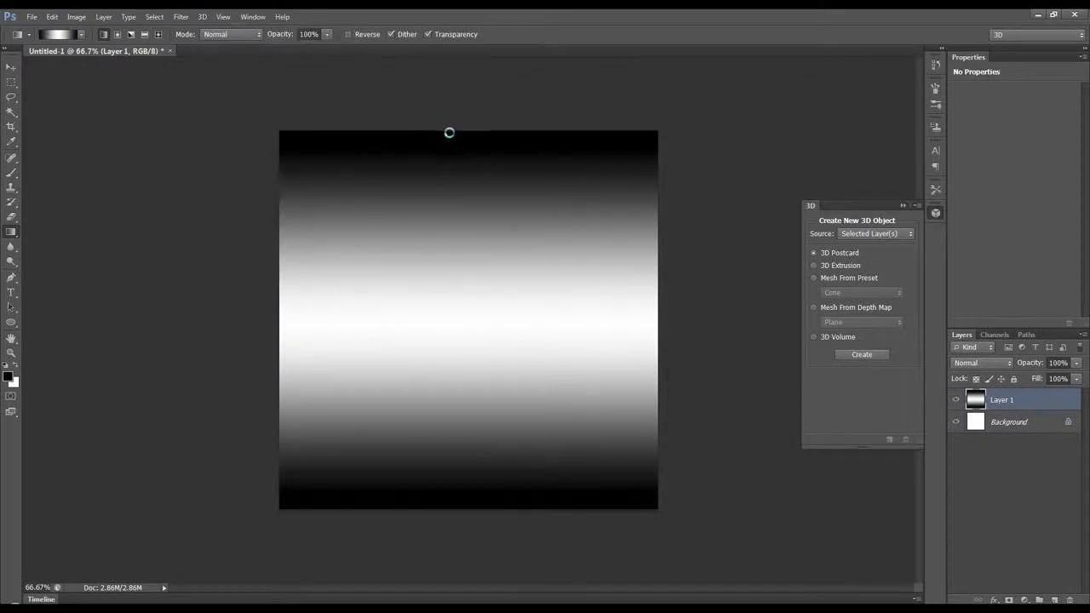
pyautogui.click(862, 354)
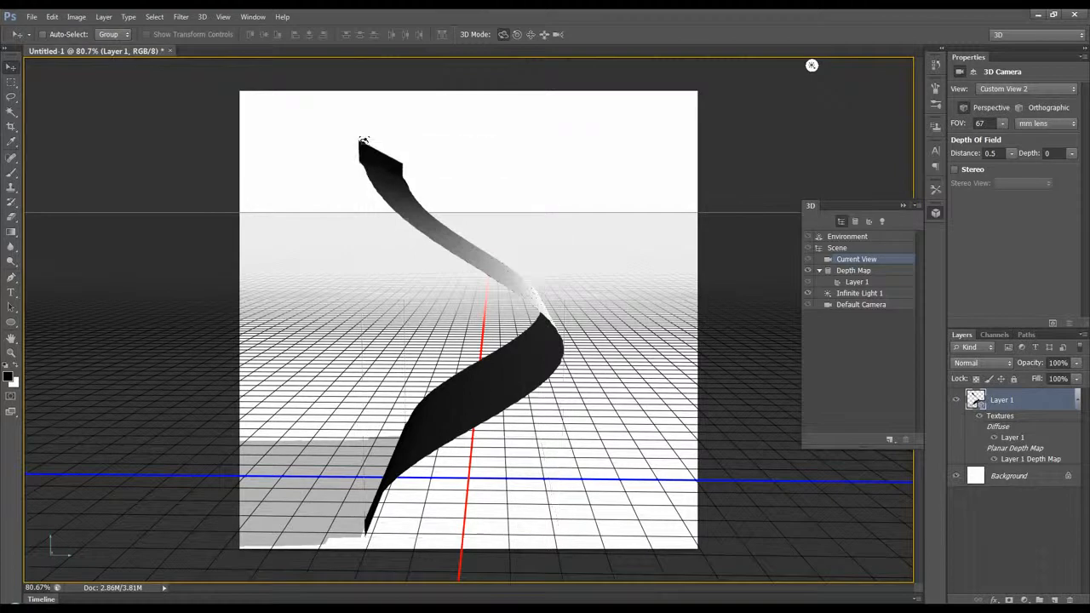
pyautogui.click(201, 17)
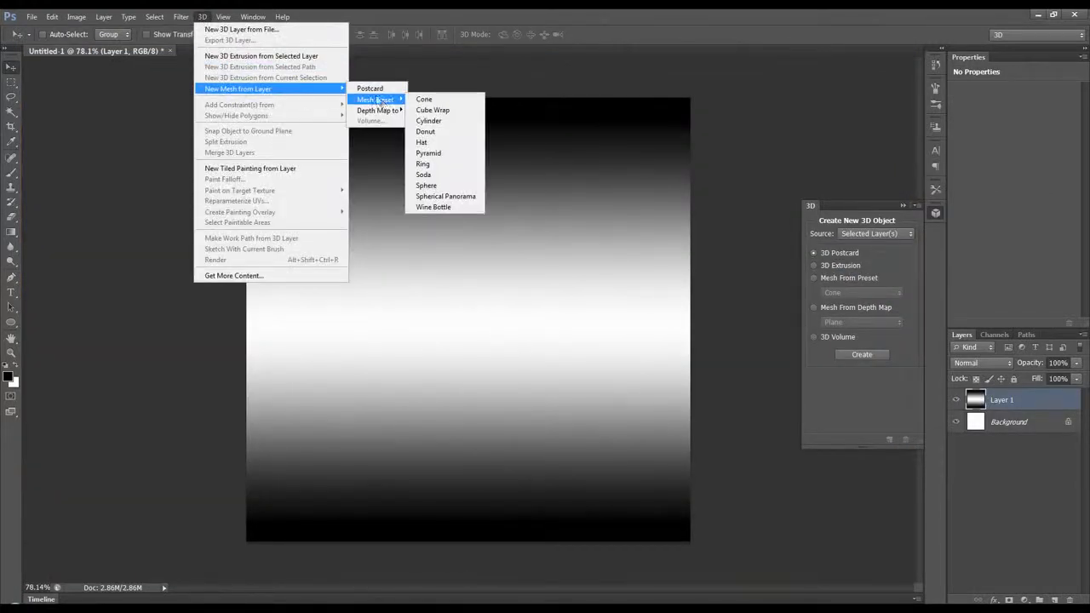
pyautogui.moveTo(376, 109)
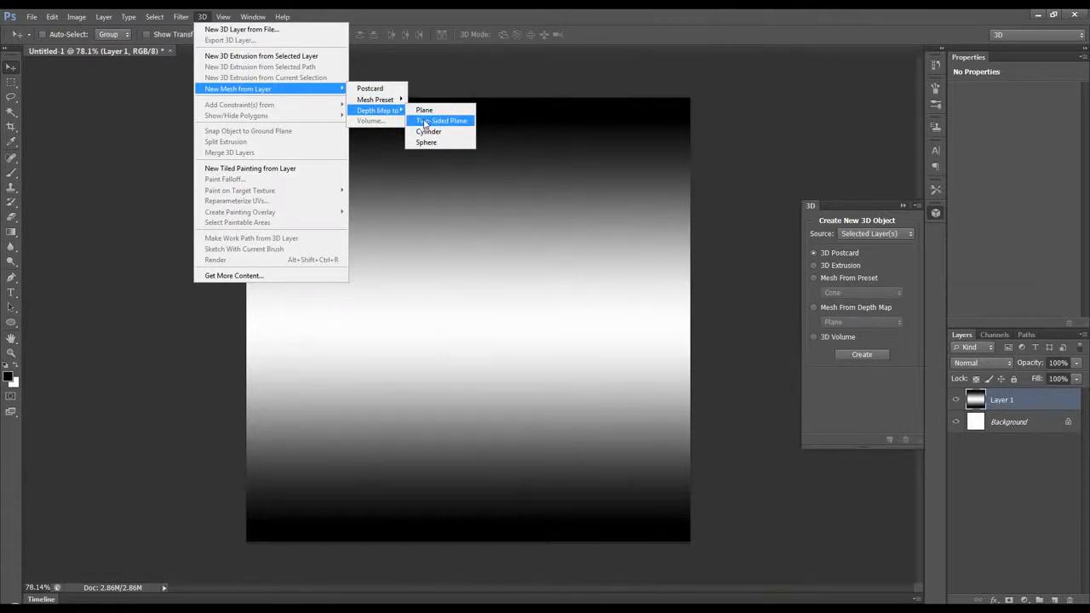
# Browse the Depth Map to options without creating a mesh, delete the gradient layer and add an empty Layer 1.
pyautogui.click(442, 119)
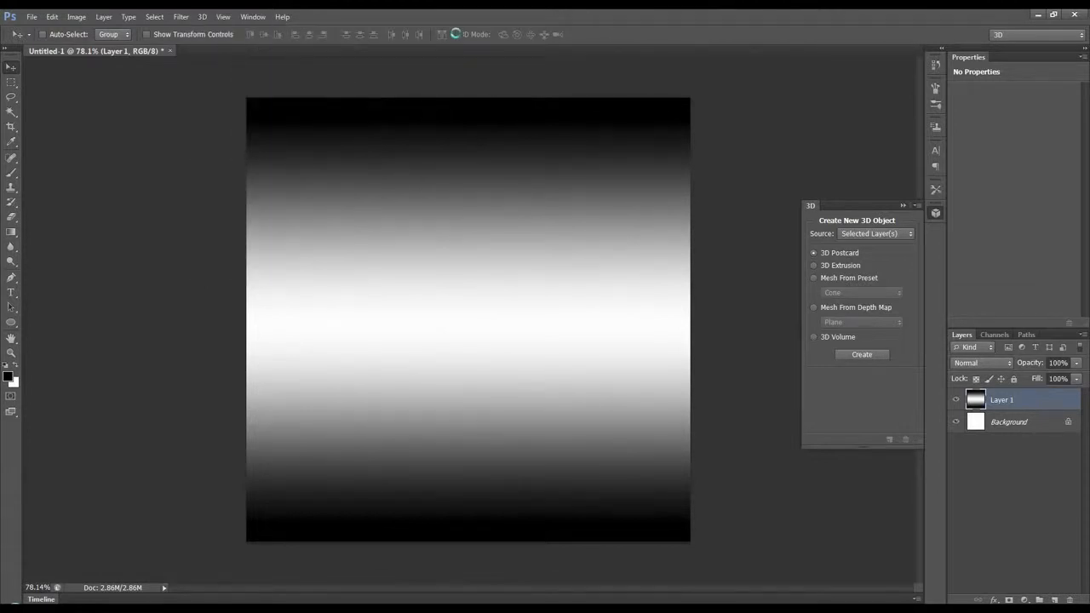
pyautogui.click(861, 354)
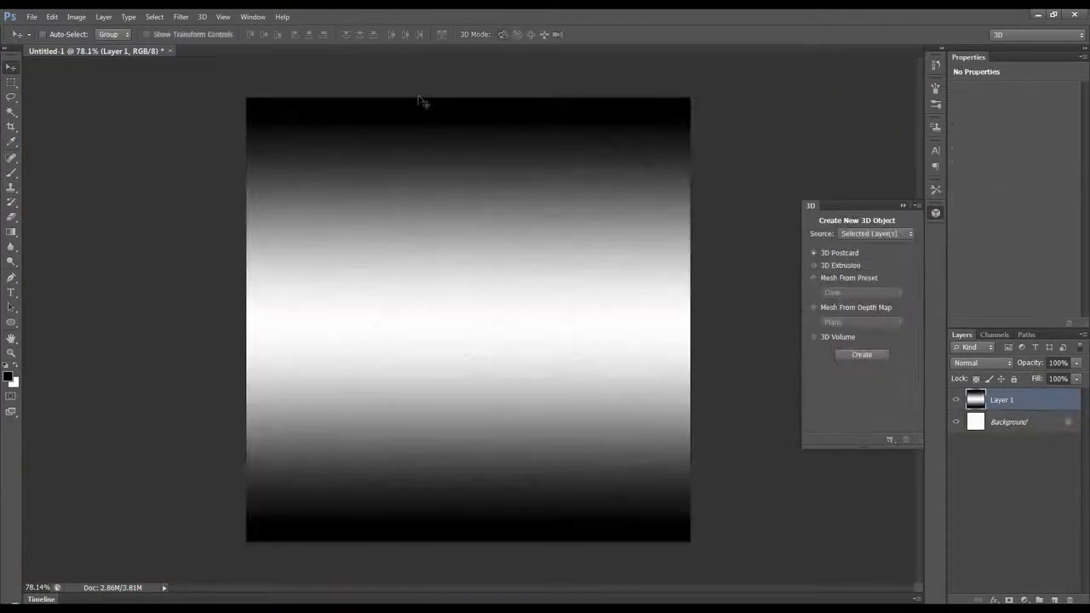
pyautogui.click(201, 17)
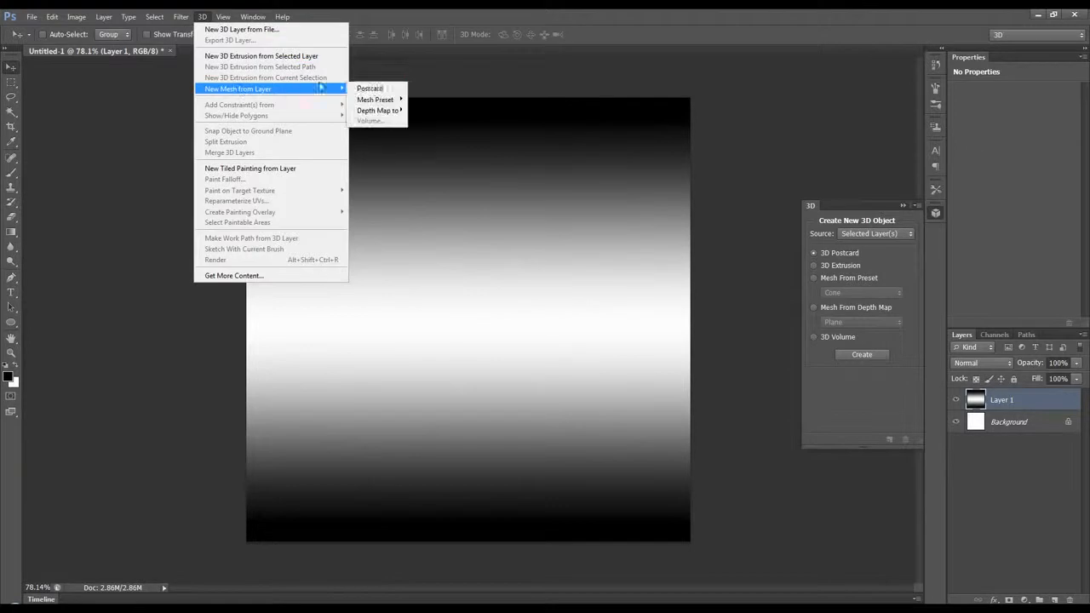
pyautogui.moveTo(378, 111)
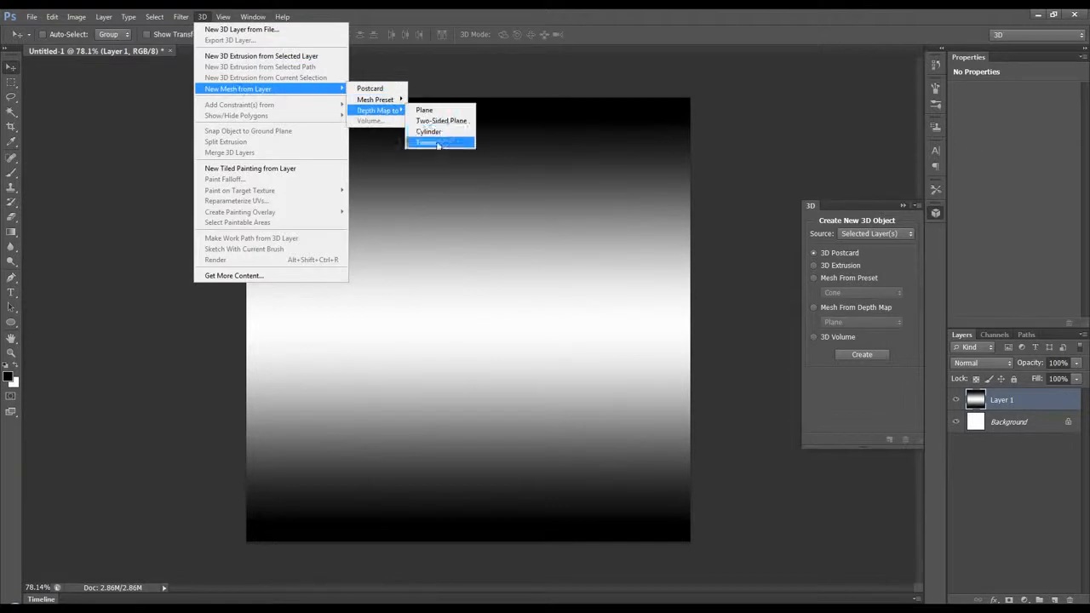
pyautogui.click(440, 141)
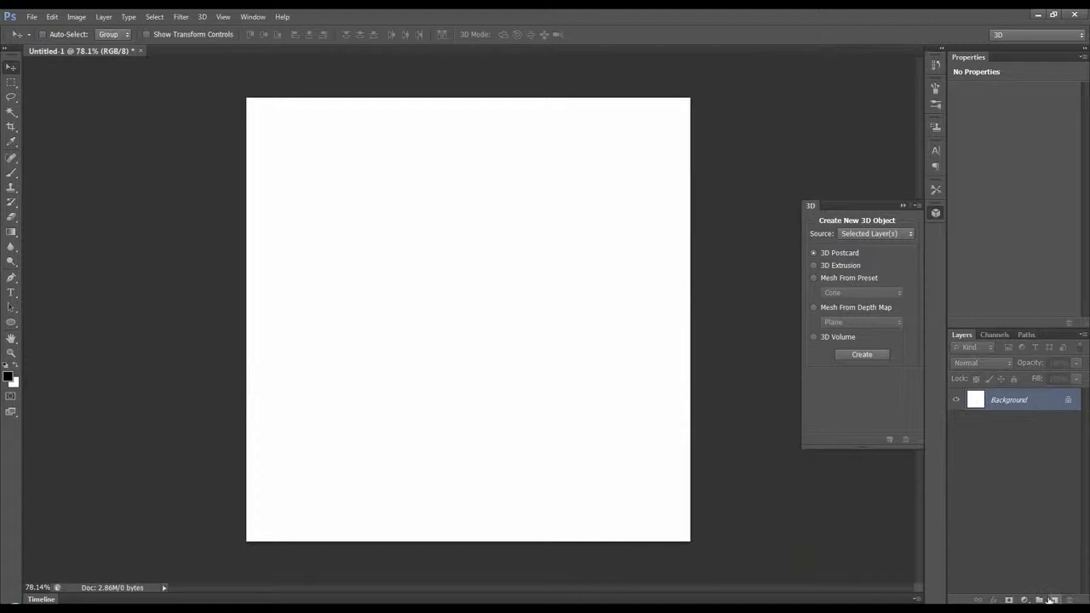
pyautogui.click(1038, 600)
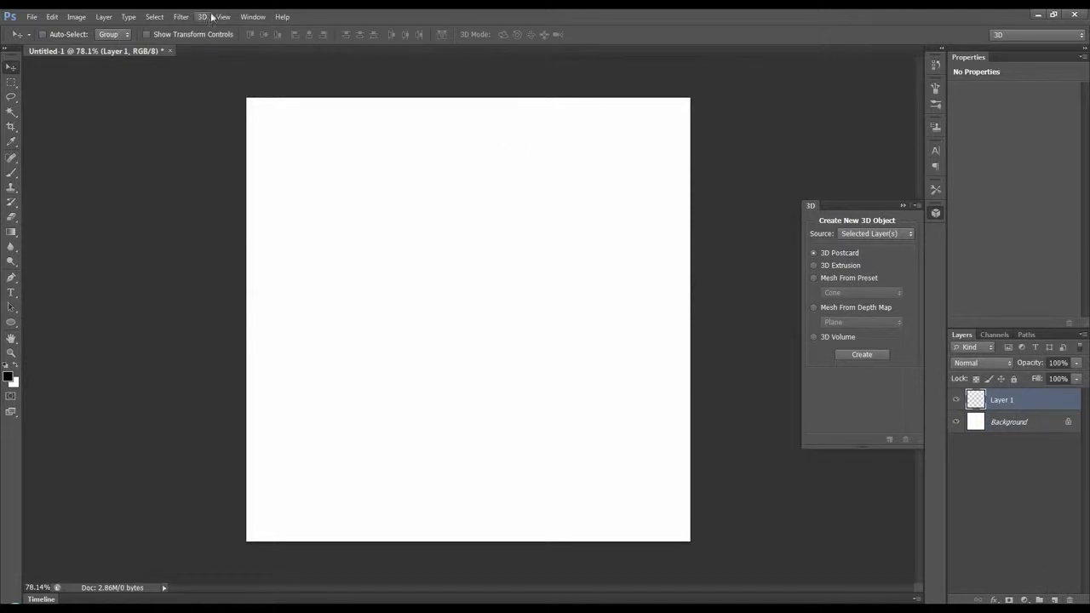
# Try the Cube Wrap mesh preset on Layer 1, undo it, then create the Soda can mesh preset.
pyautogui.click(201, 17)
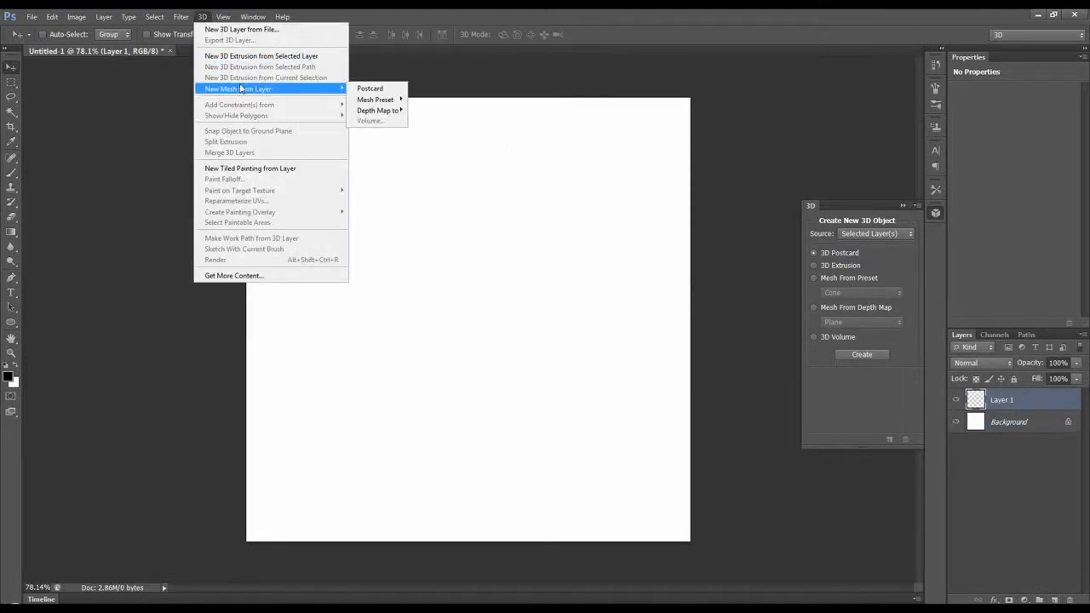
pyautogui.moveTo(374, 99)
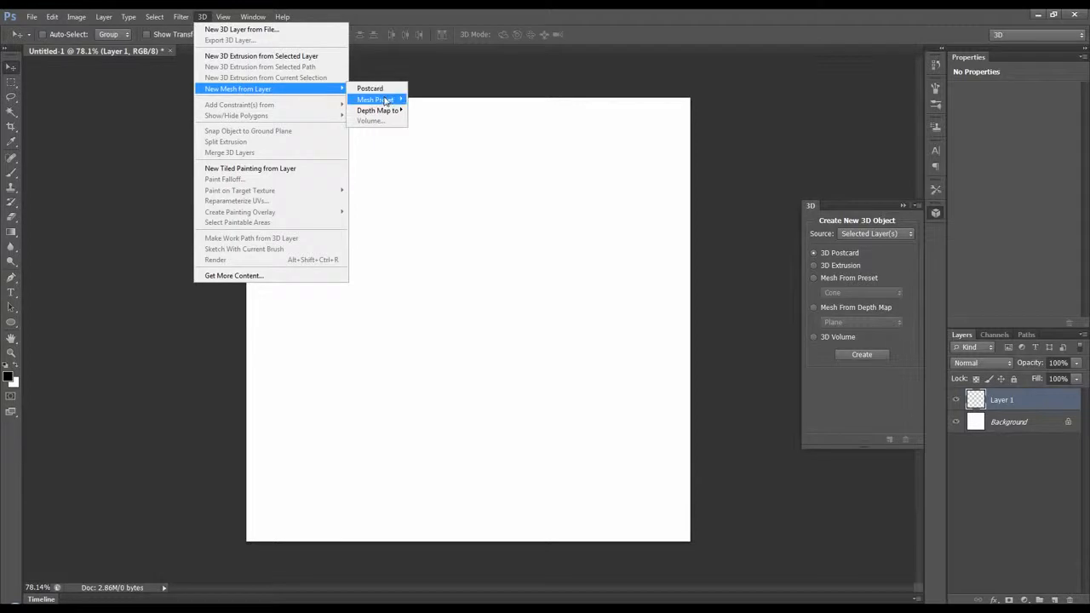
pyautogui.click(370, 88)
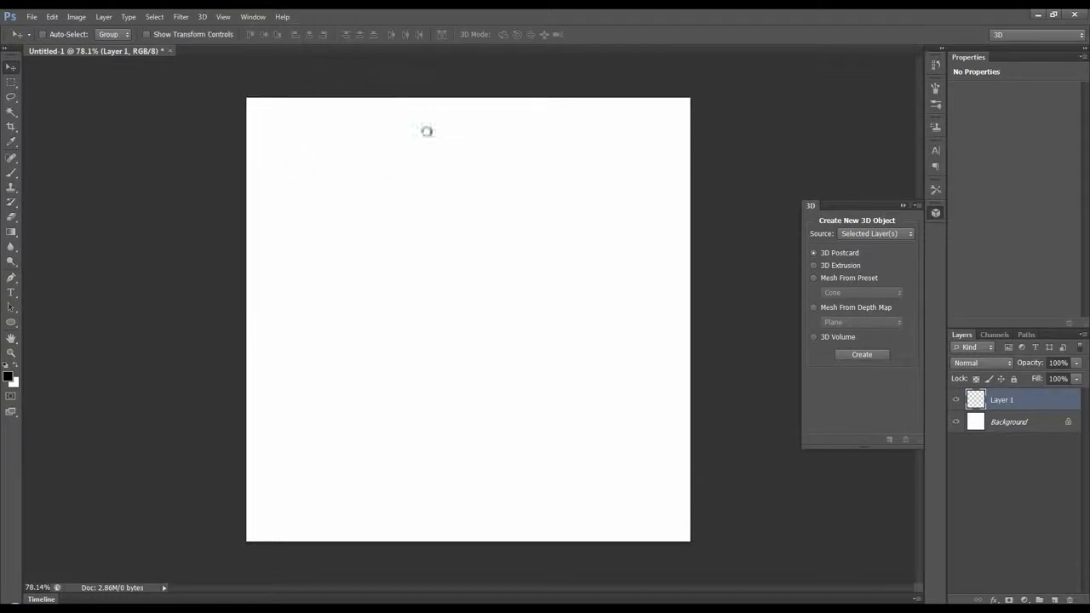
pyautogui.click(861, 354)
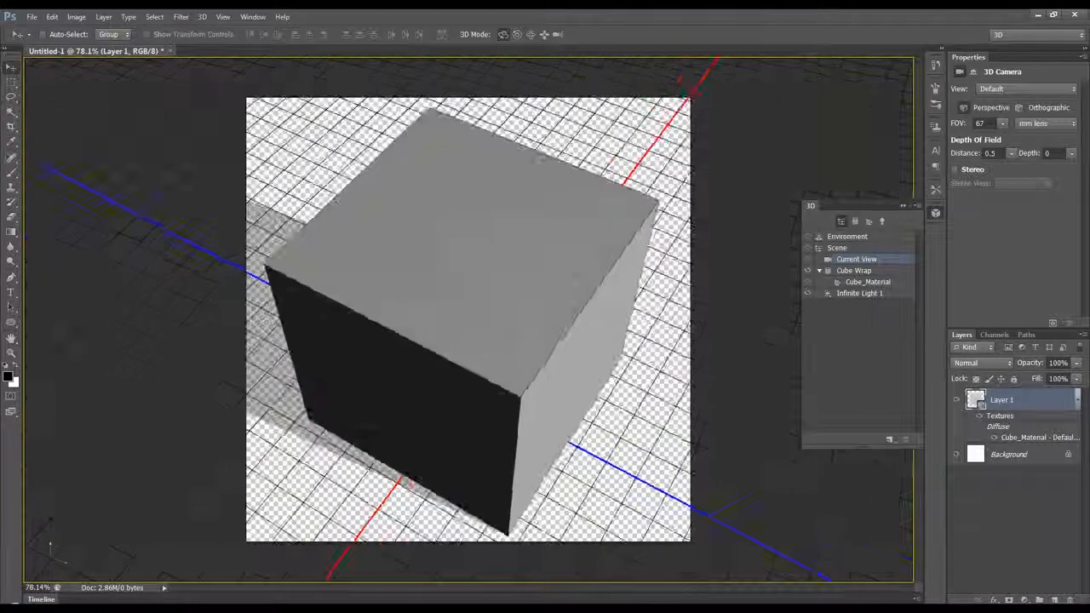
pyautogui.click(201, 17)
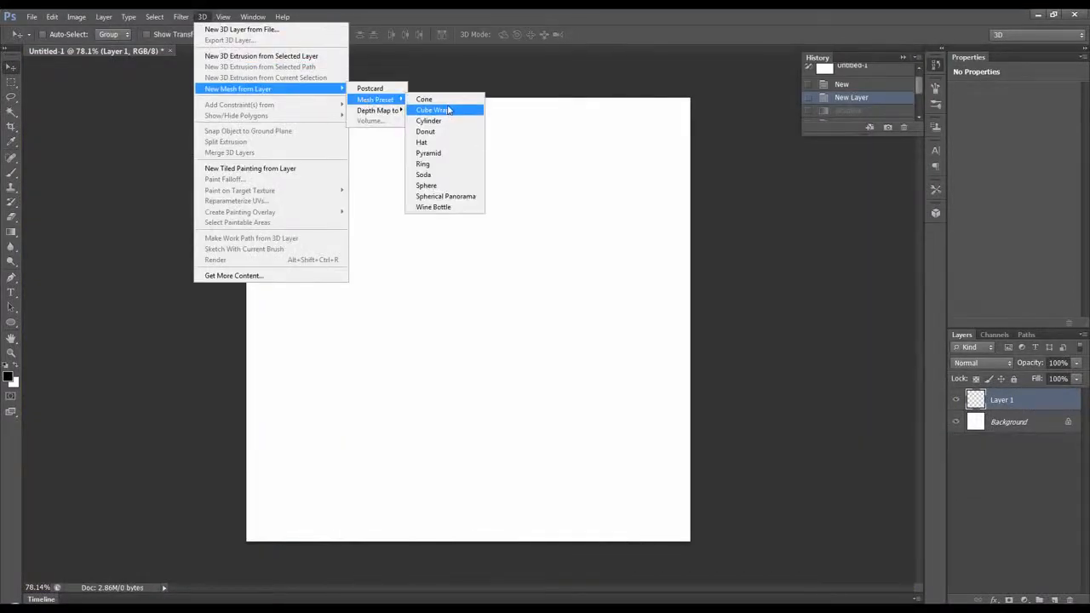
pyautogui.moveTo(429, 186)
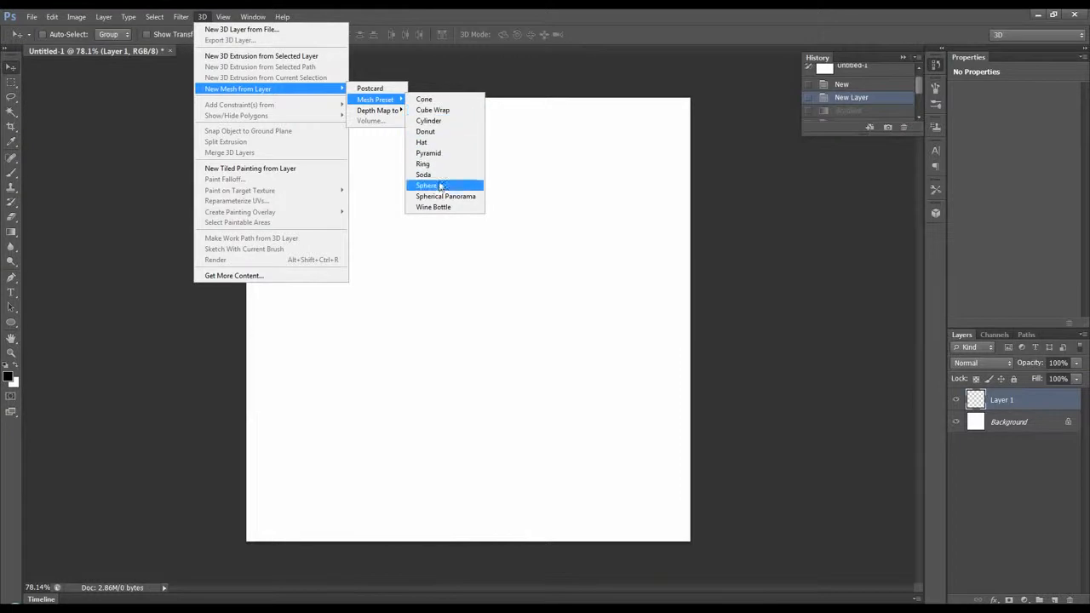
pyautogui.click(425, 184)
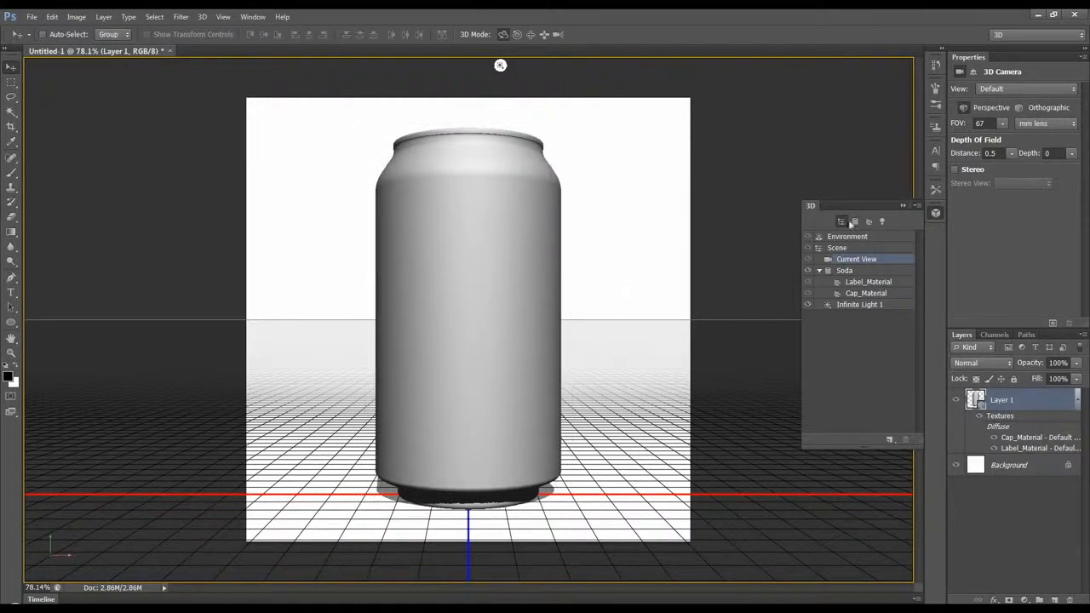
# Select the Soda mesh, then Label_Material and Cap_Material in turn to view their properties.
pyautogui.click(844, 269)
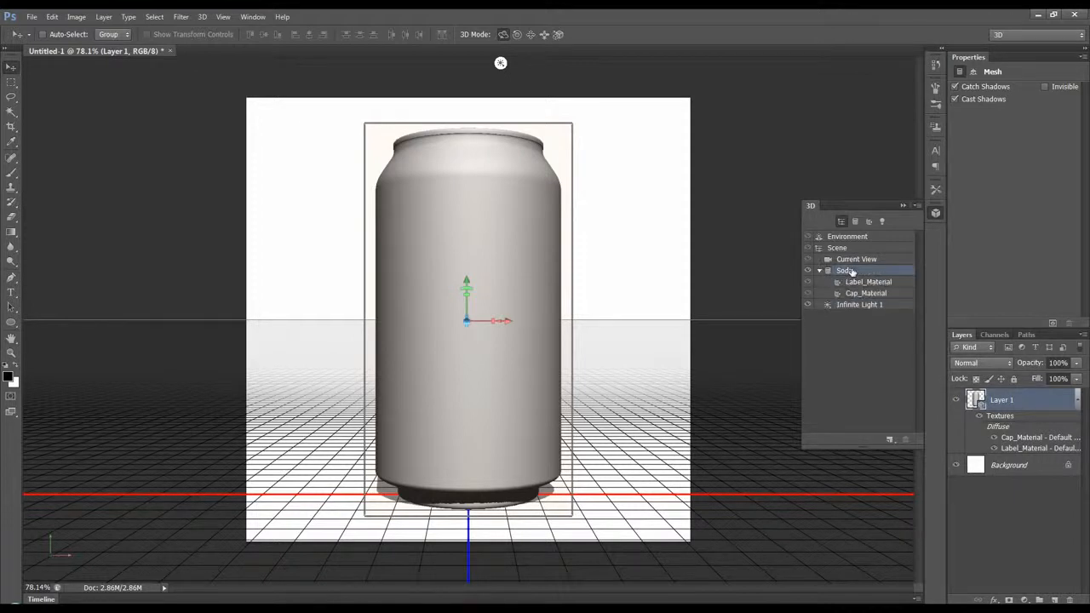
pyautogui.click(868, 281)
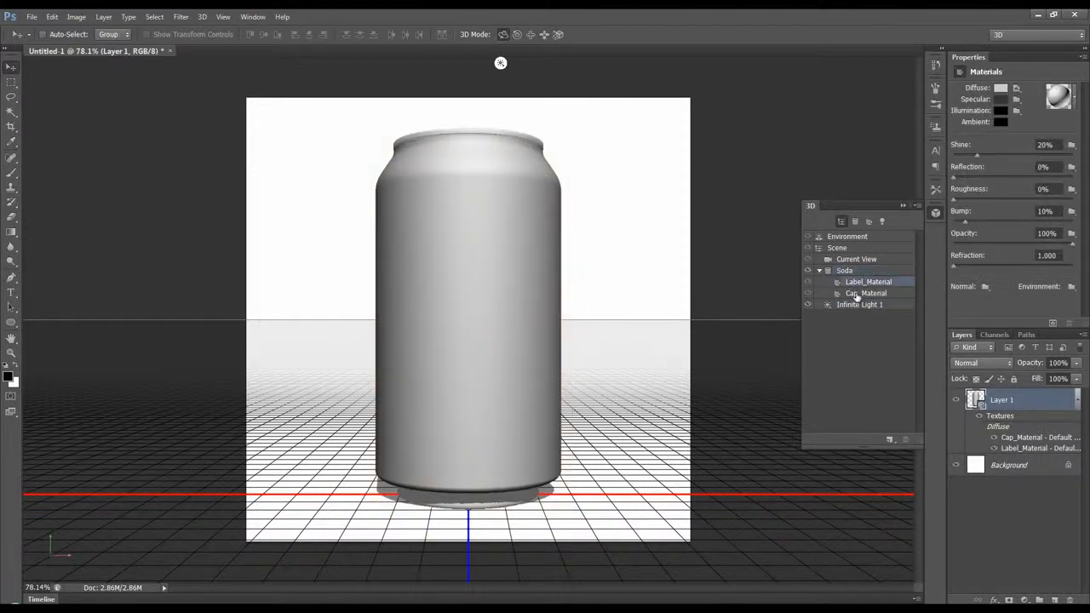
pyautogui.click(865, 293)
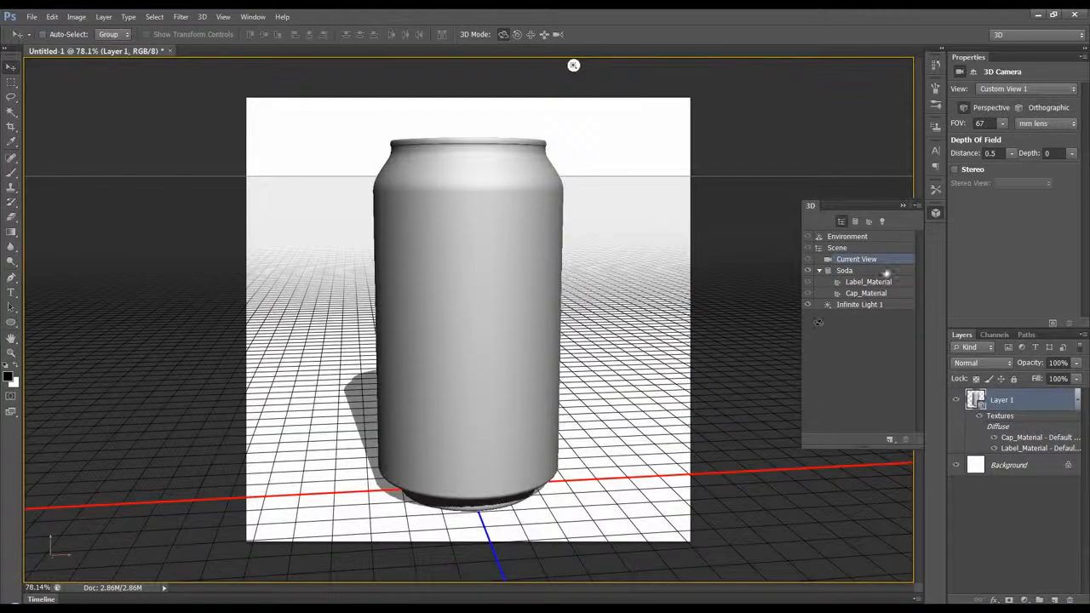
pyautogui.click(869, 281)
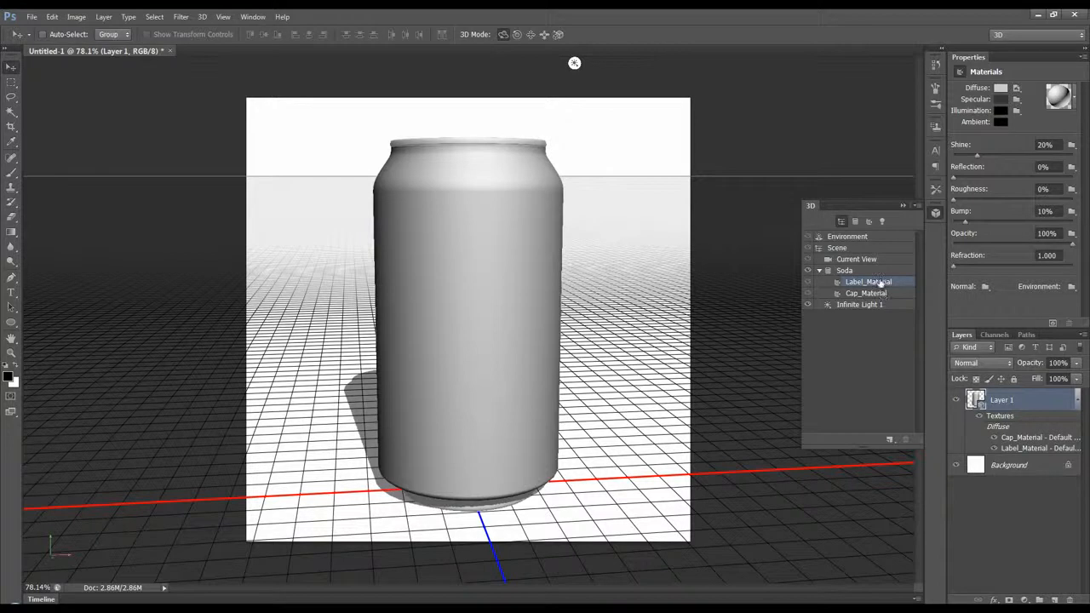
pyautogui.click(865, 293)
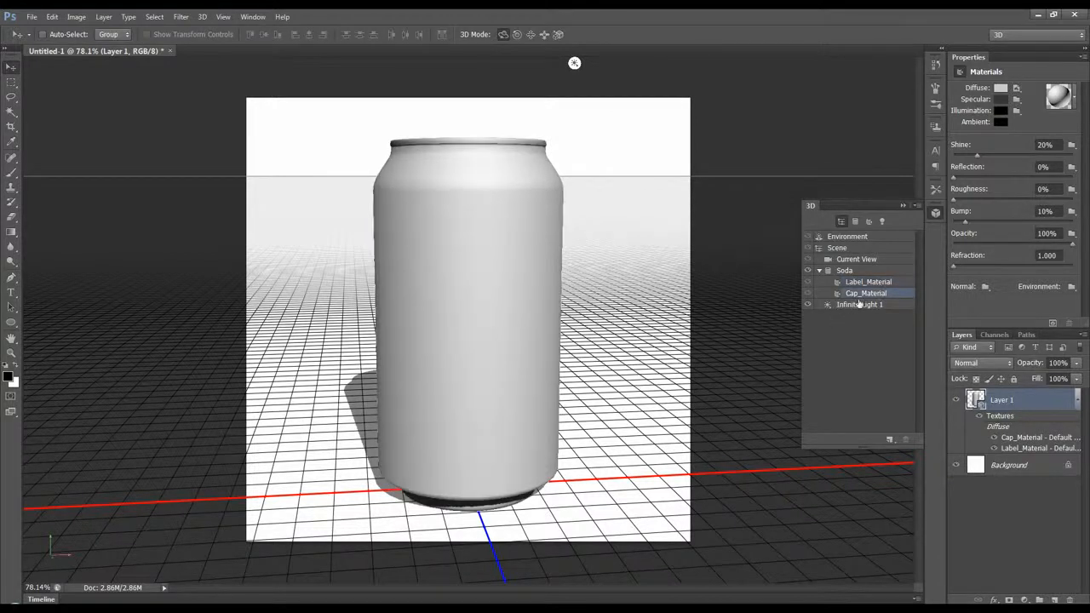